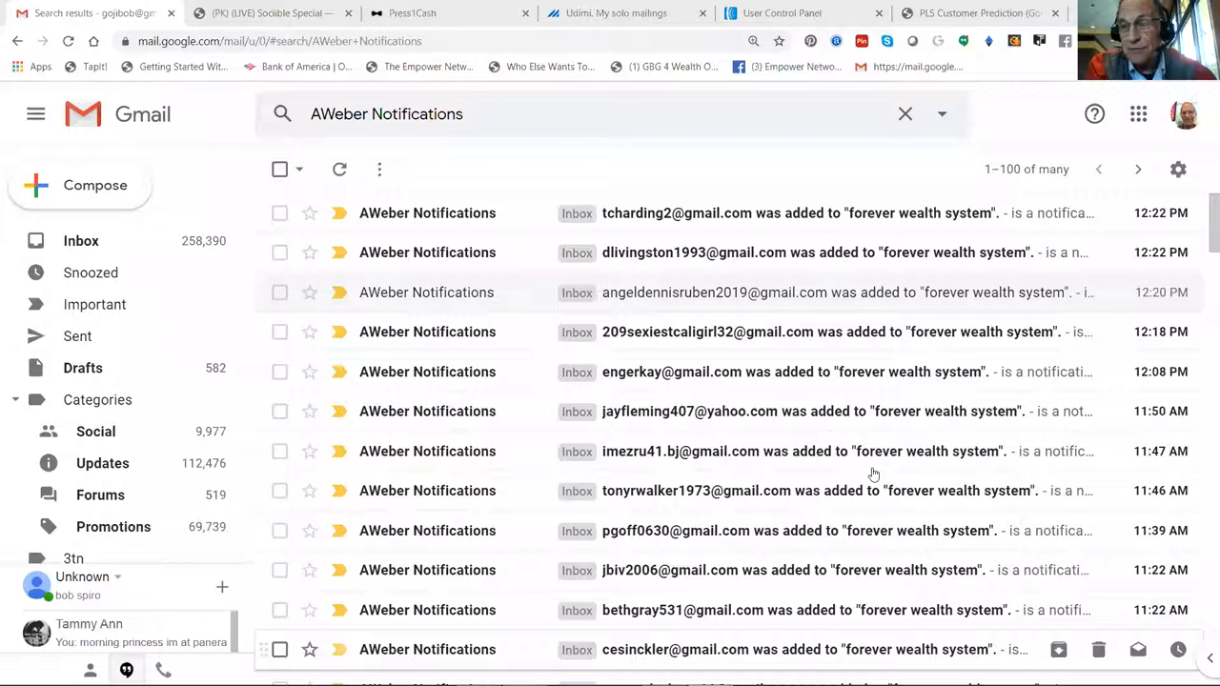
pyautogui.moveTo(874, 452)
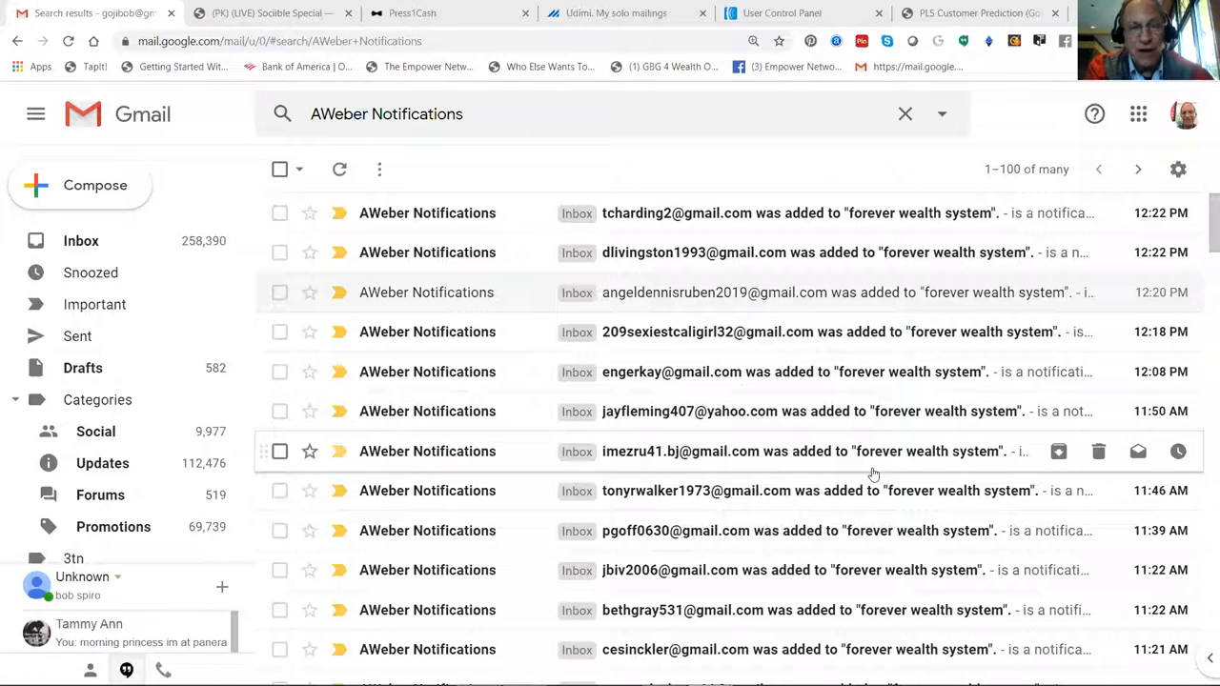
pyautogui.moveTo(870, 471)
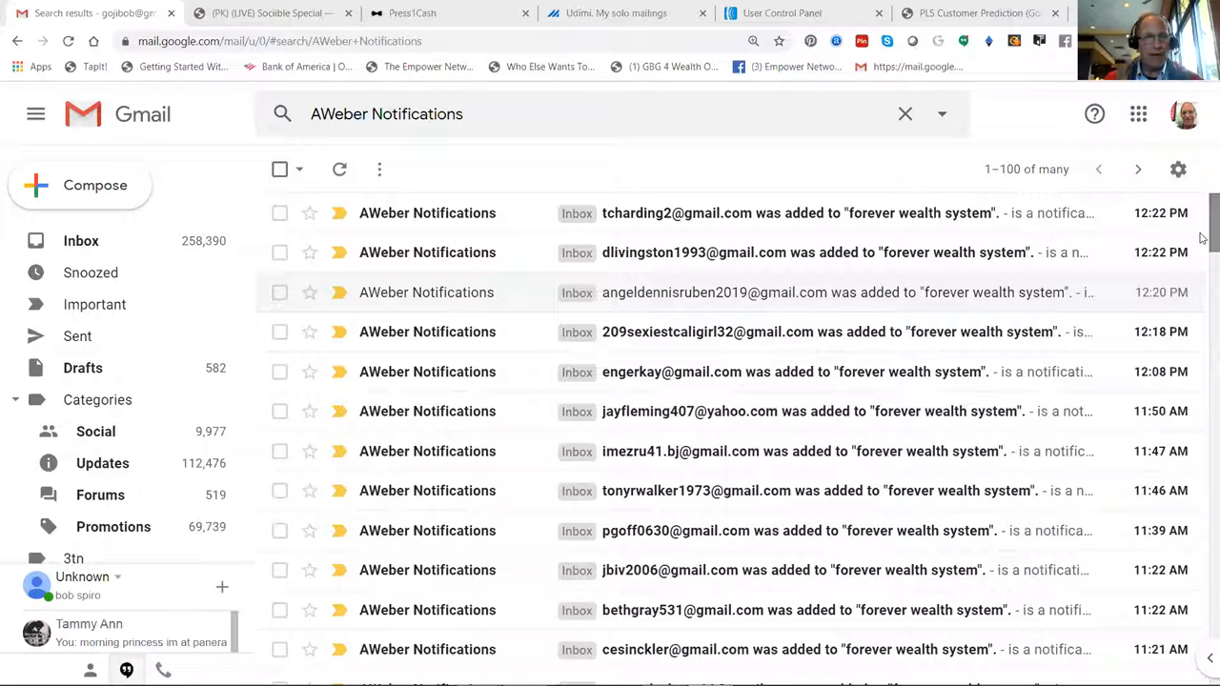
pyautogui.moveTo(1200, 343)
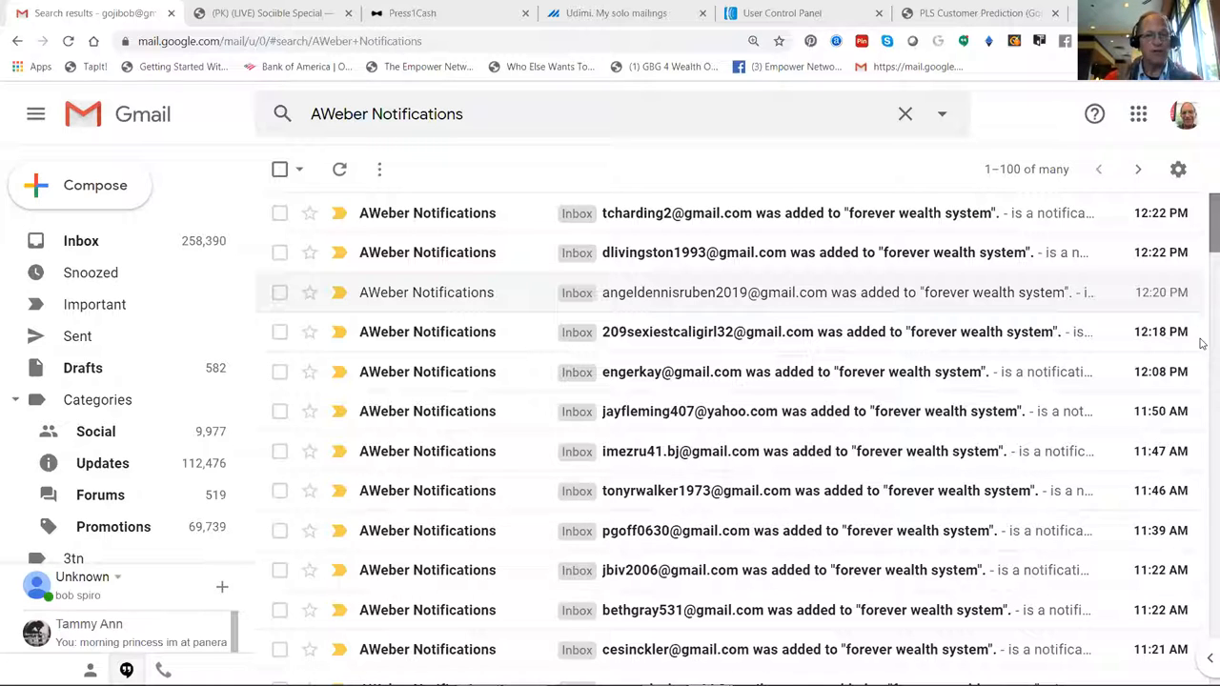
# Review the Gmail notifications, then switch to the Udimi My solos page showing the 5-of-100 delivery.
pyautogui.scroll(-3)
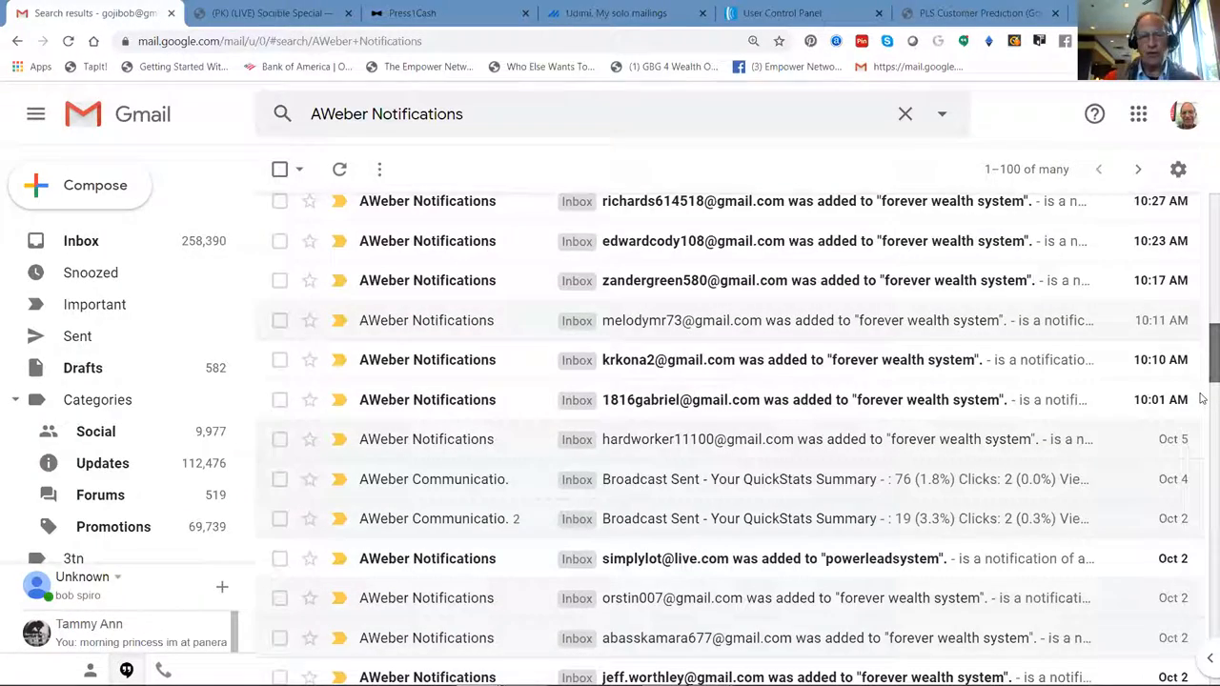
pyautogui.scroll(-3)
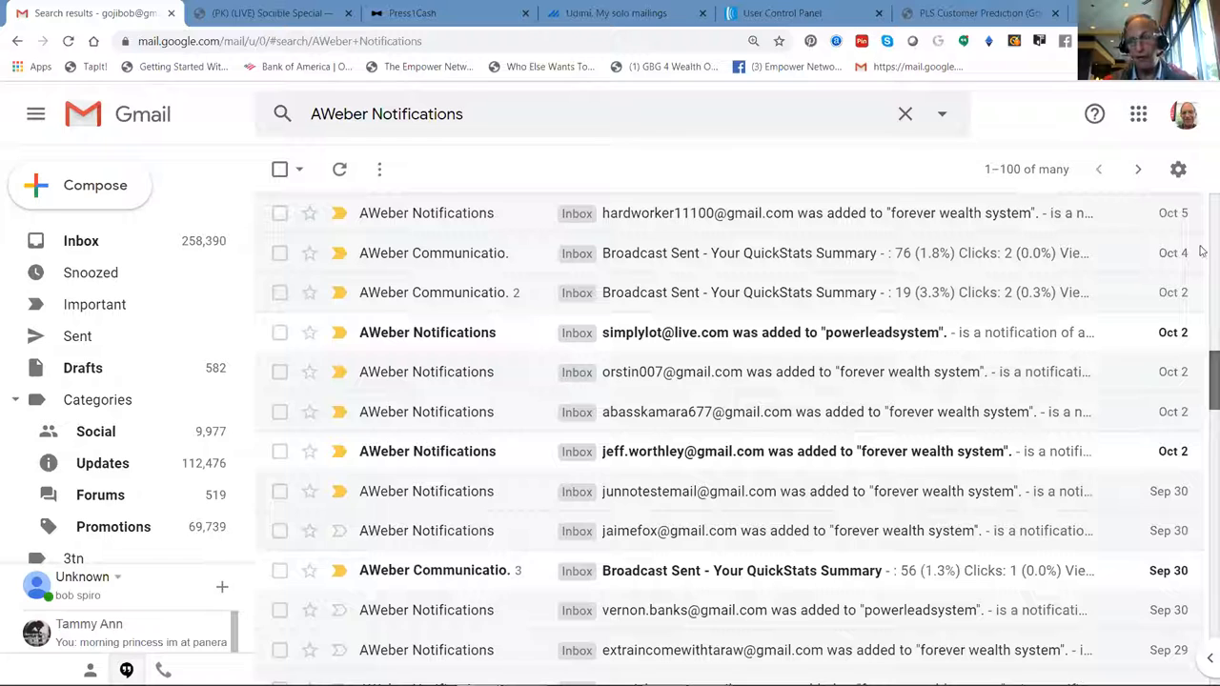
pyautogui.click(339, 168)
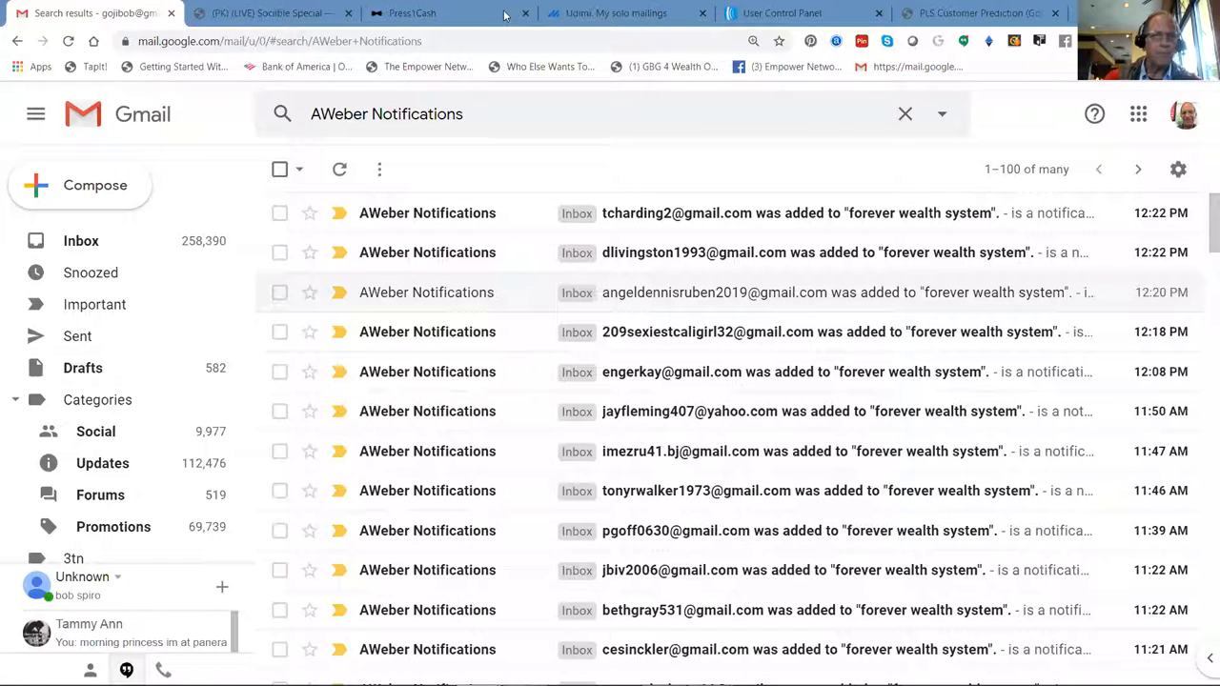
pyautogui.moveTo(605, 19)
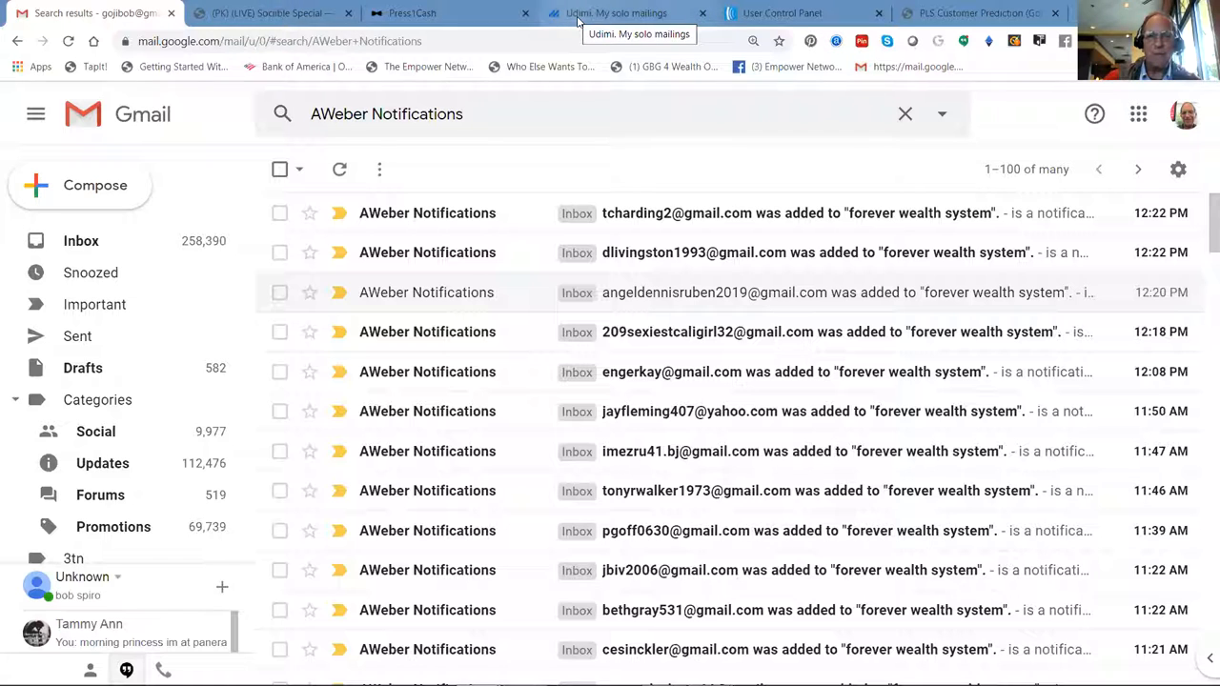
pyautogui.click(626, 13)
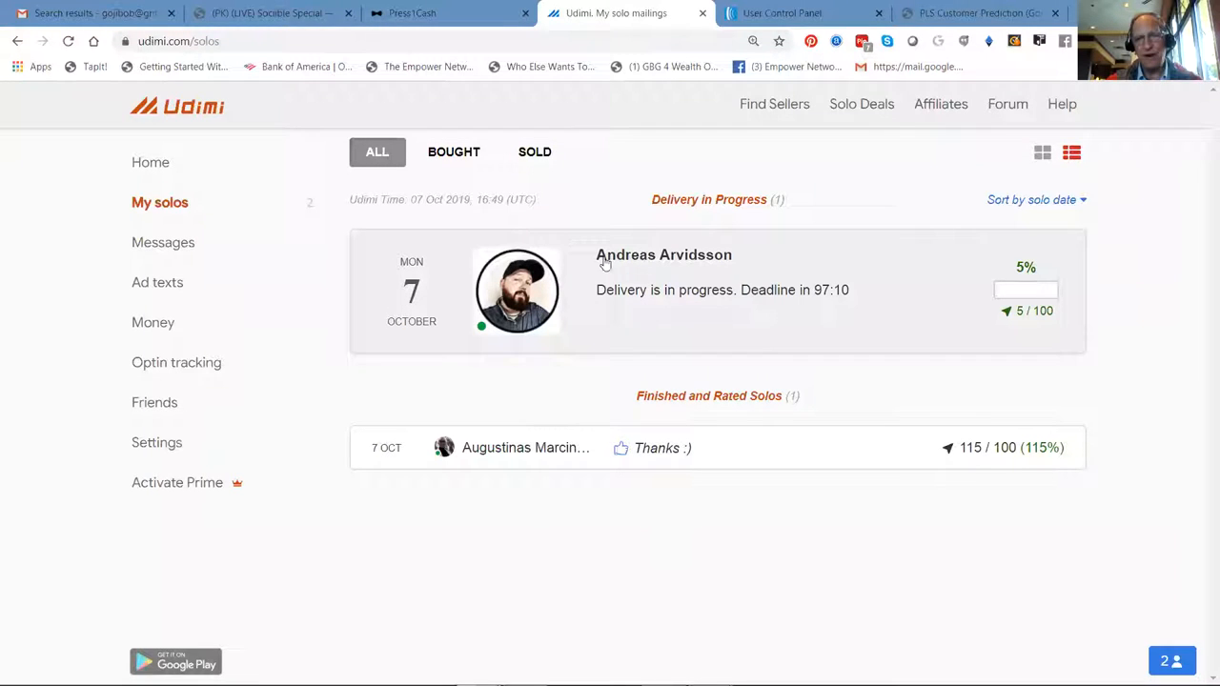
pyautogui.moveTo(468, 456)
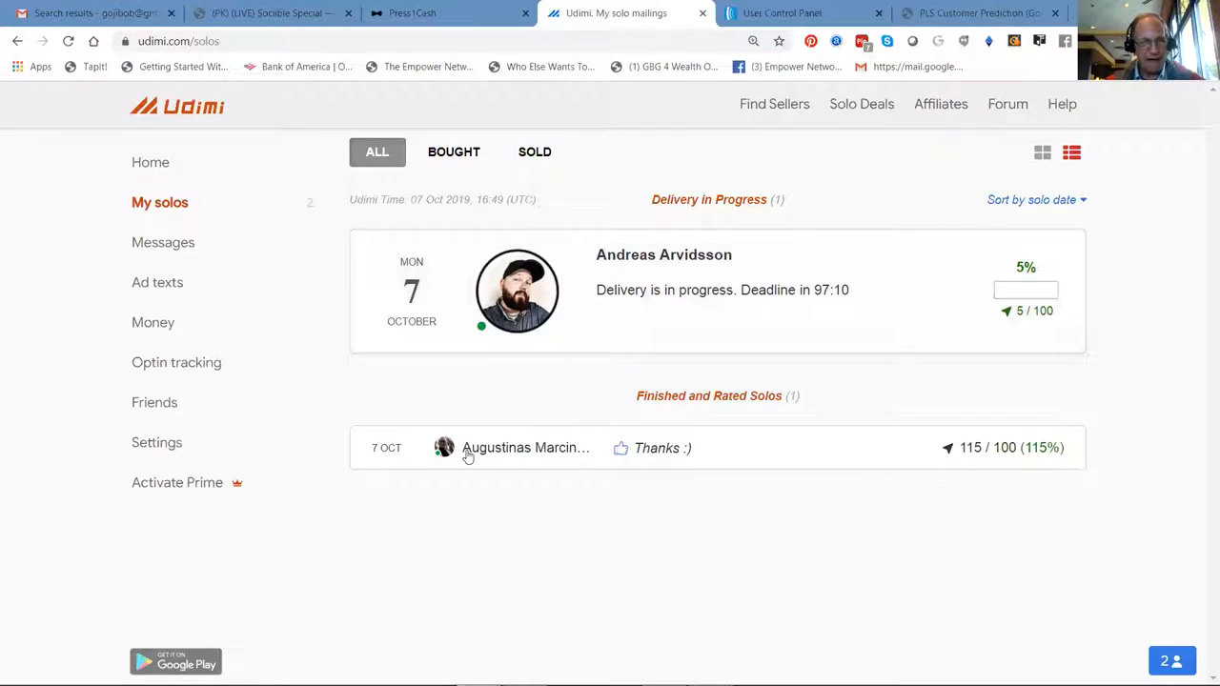
pyautogui.moveTo(953, 463)
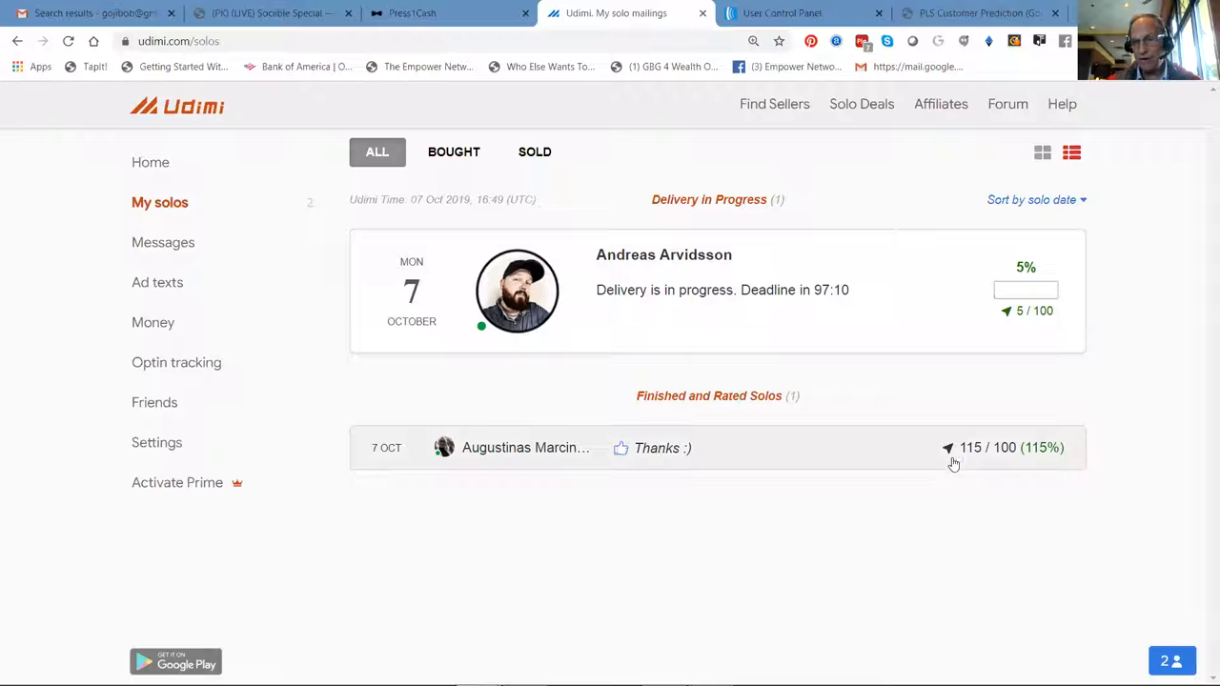
pyautogui.moveTo(987, 419)
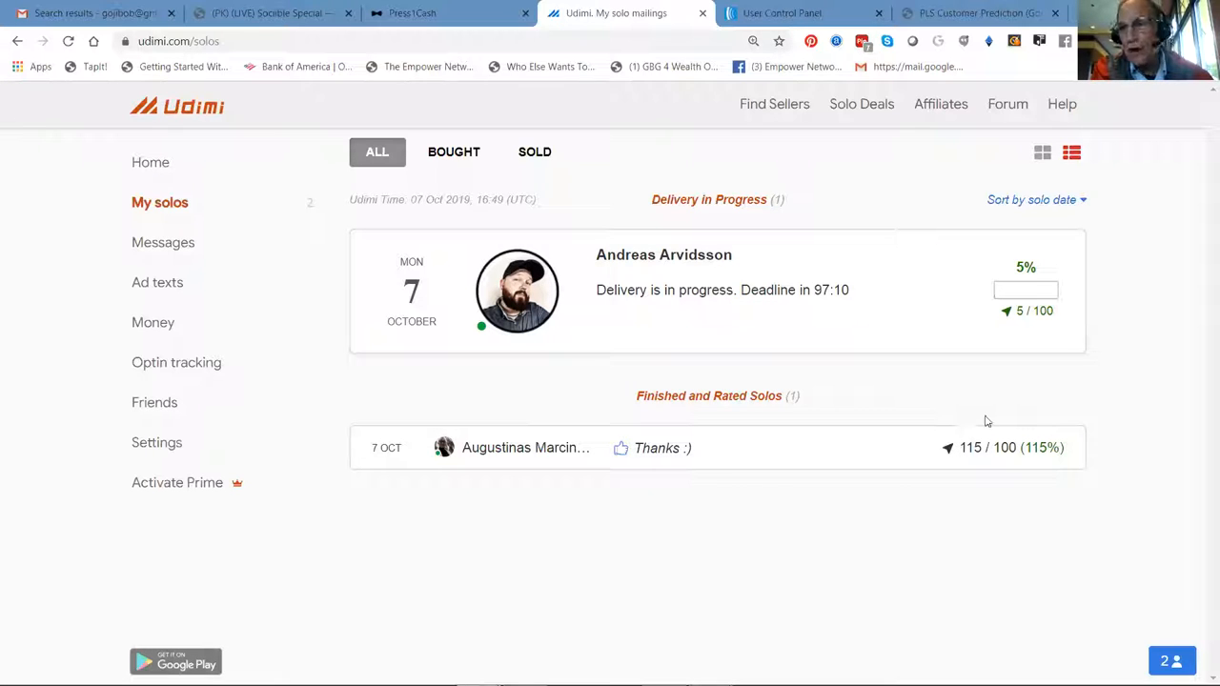
pyautogui.moveTo(993, 417)
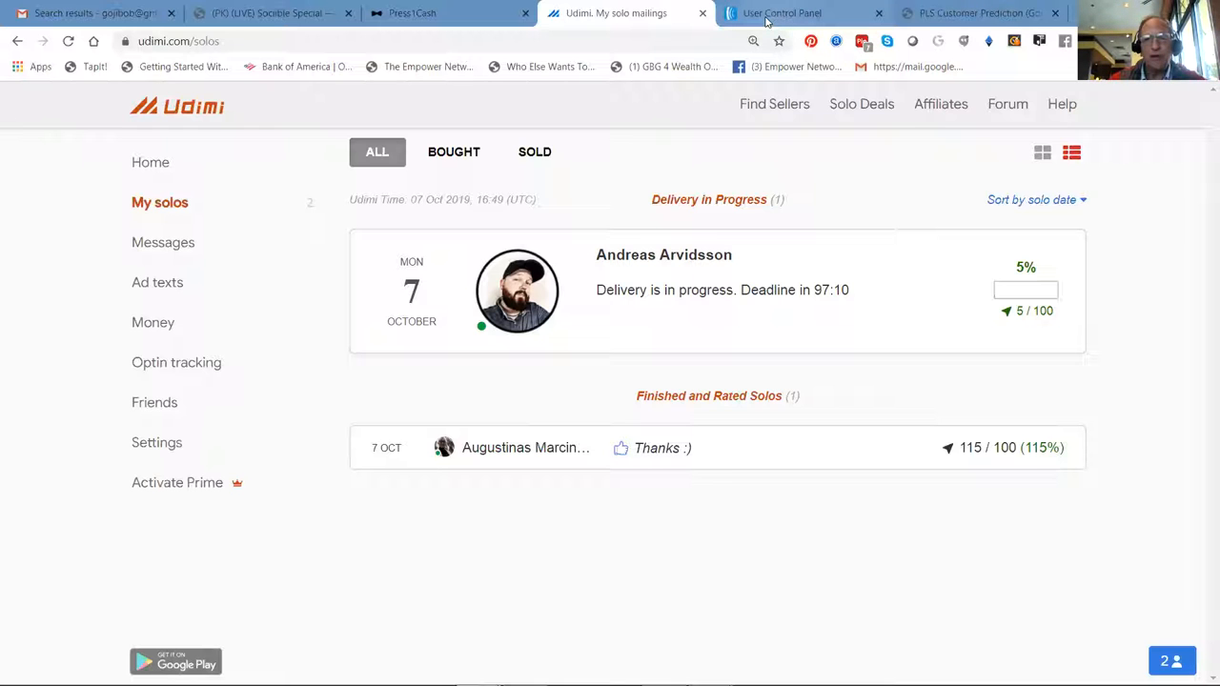
# On the AWeber account overview, choose 'forever wealth system' as the current list.
pyautogui.click(796, 14)
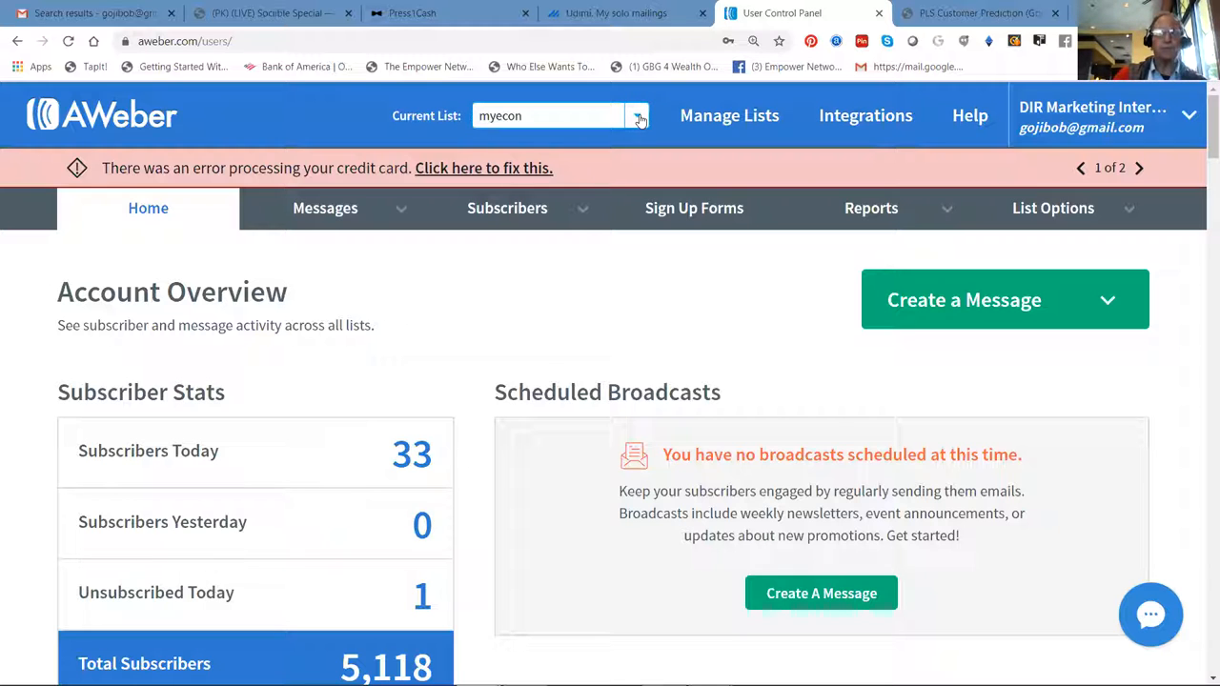
pyautogui.click(637, 116)
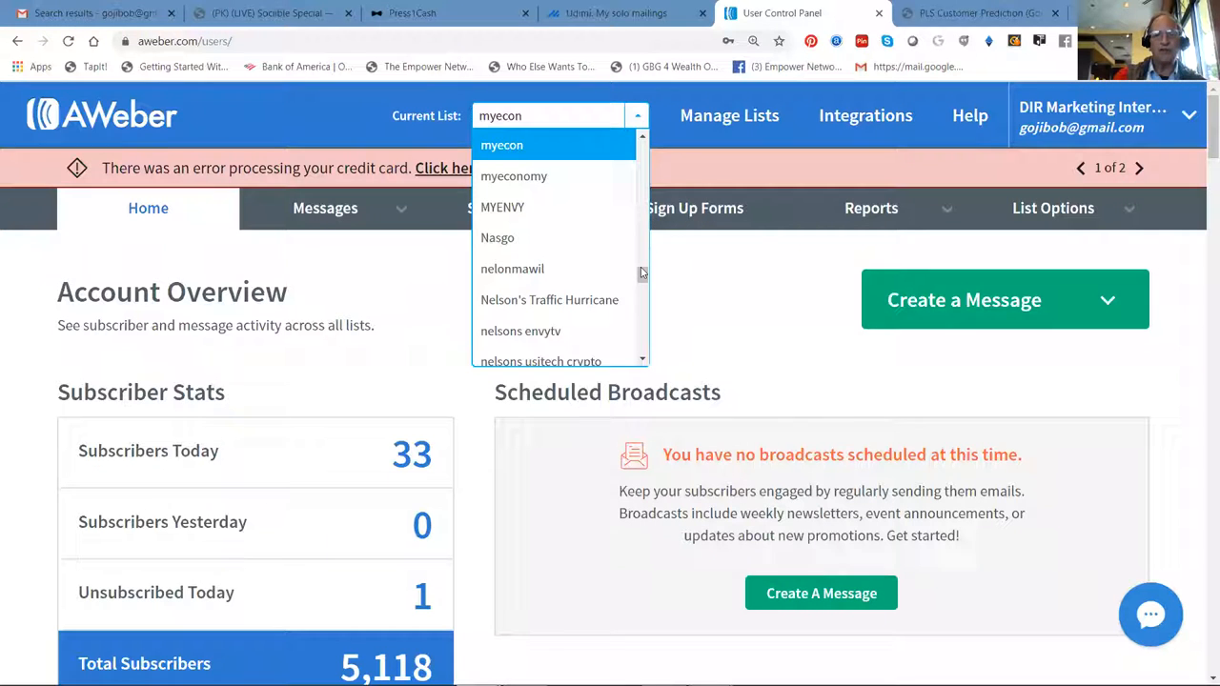
pyautogui.scroll(-3)
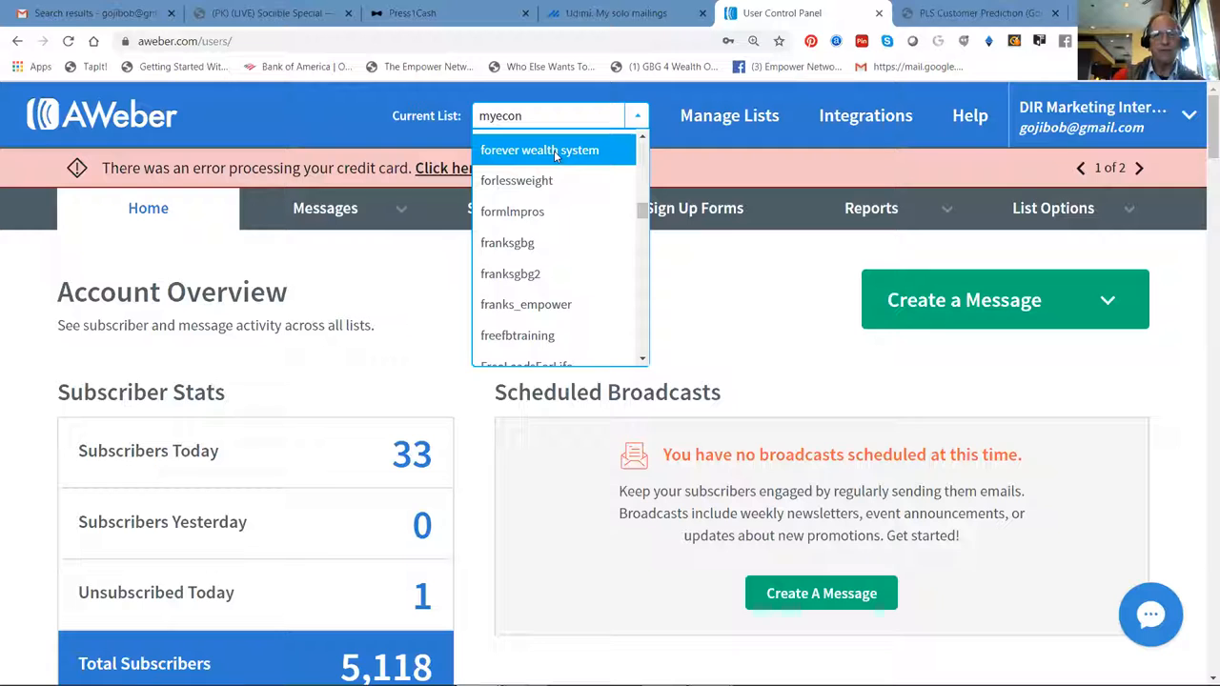
pyautogui.click(537, 149)
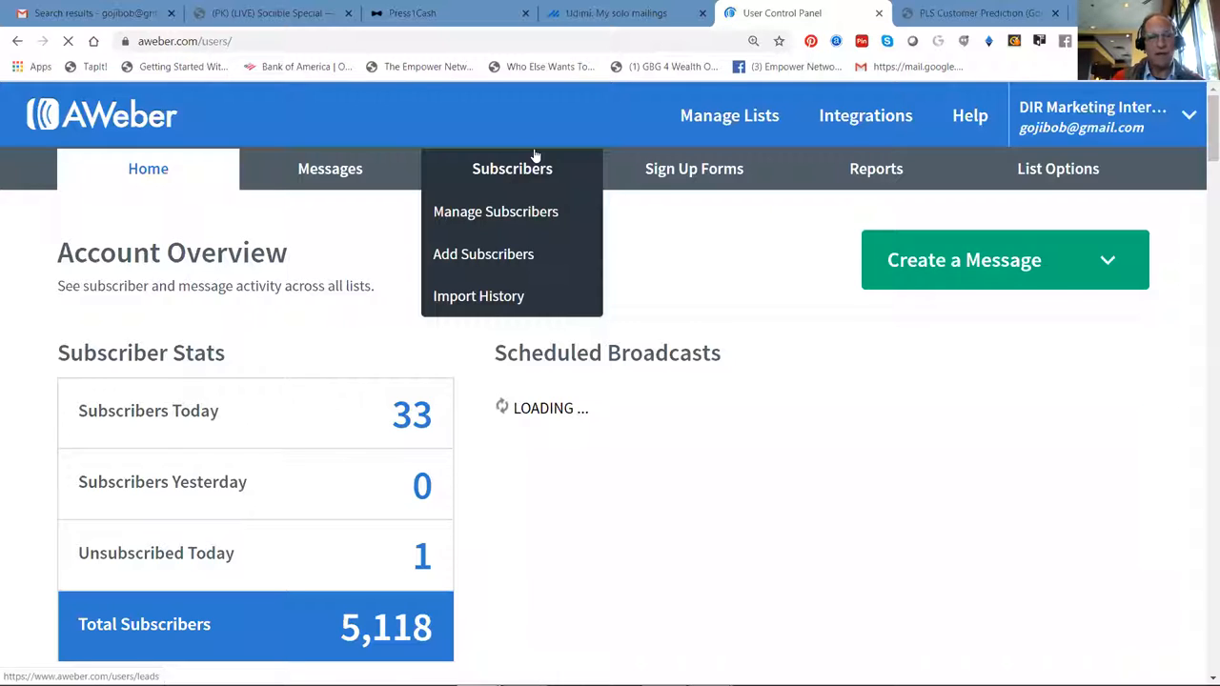
pyautogui.moveTo(515, 109)
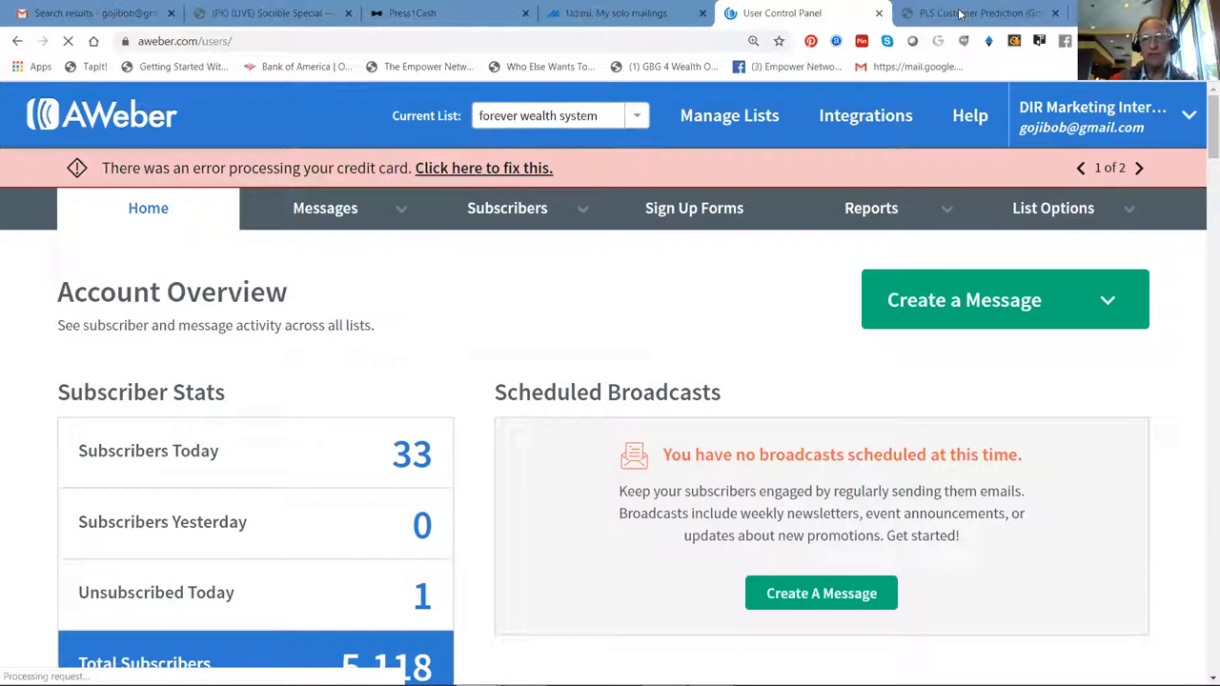
# Switch to the PLS Customer Prediction (Gold) report forecasting $40.00 residual commissions.
pyautogui.click(987, 13)
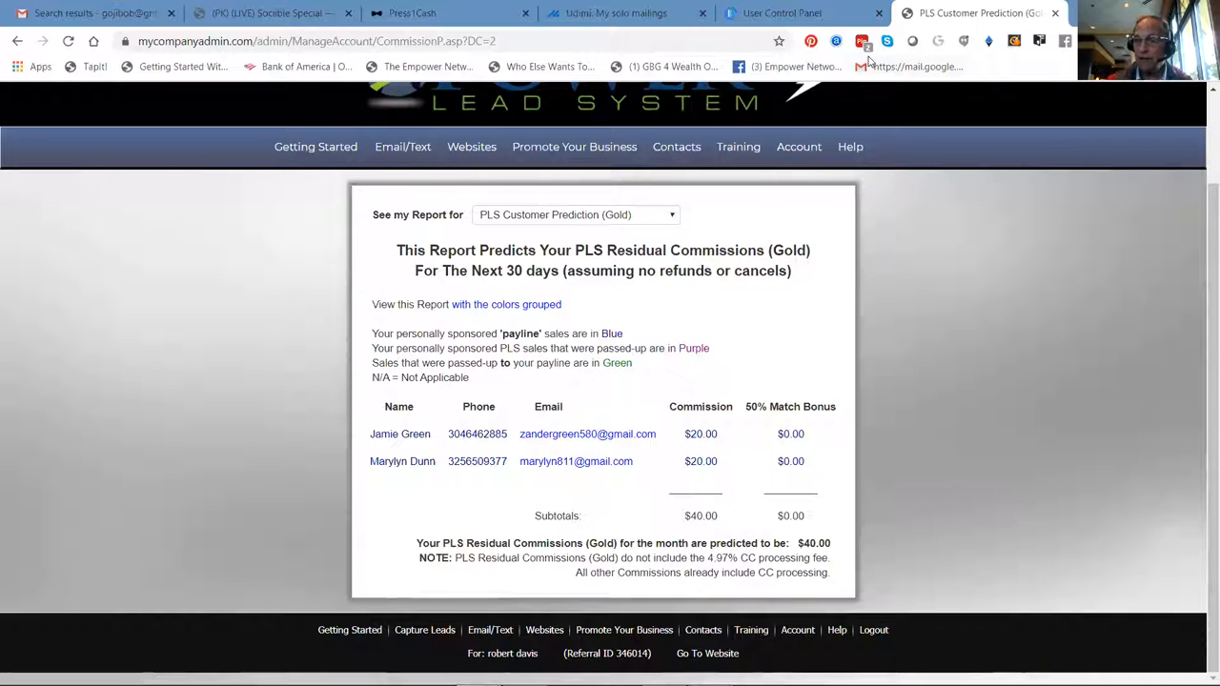
pyautogui.moveTo(811, 182)
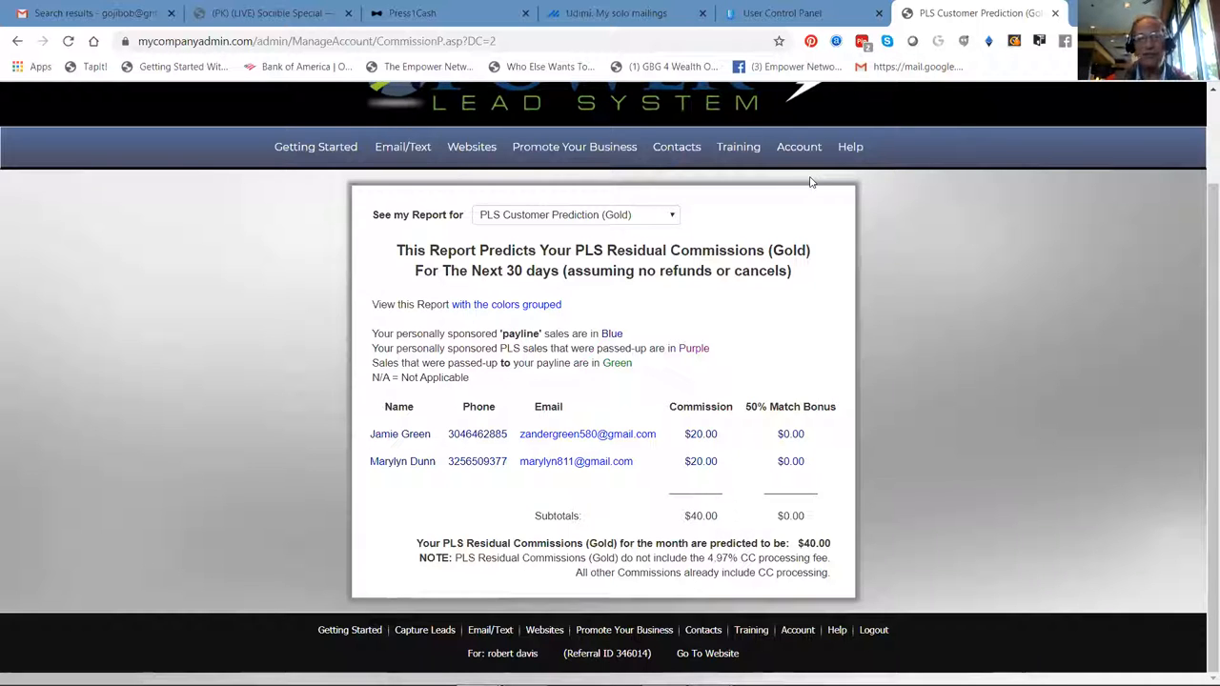